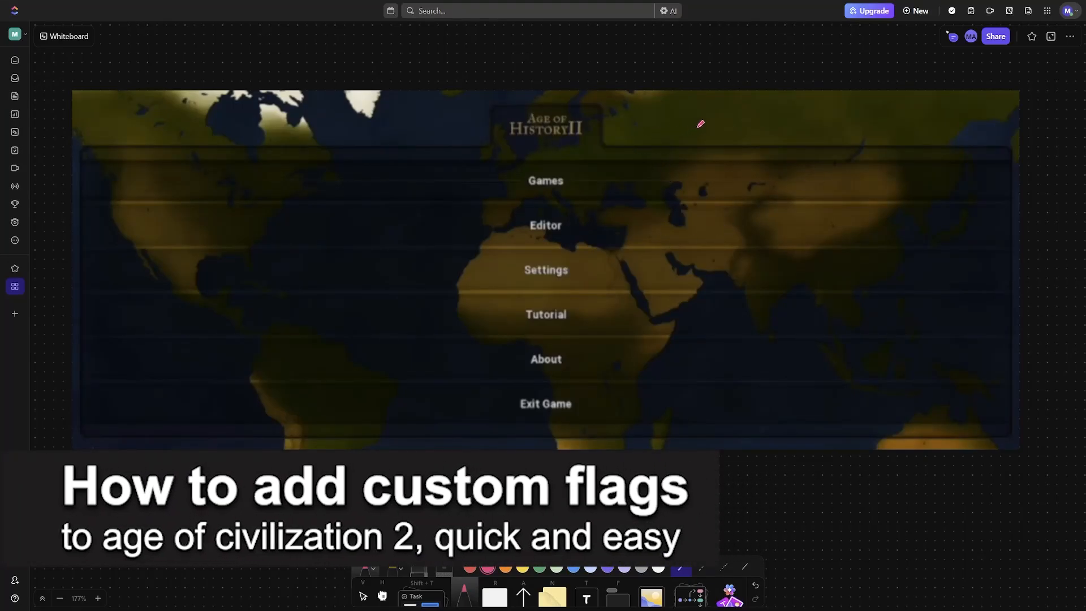
mouse_move(704, 107)
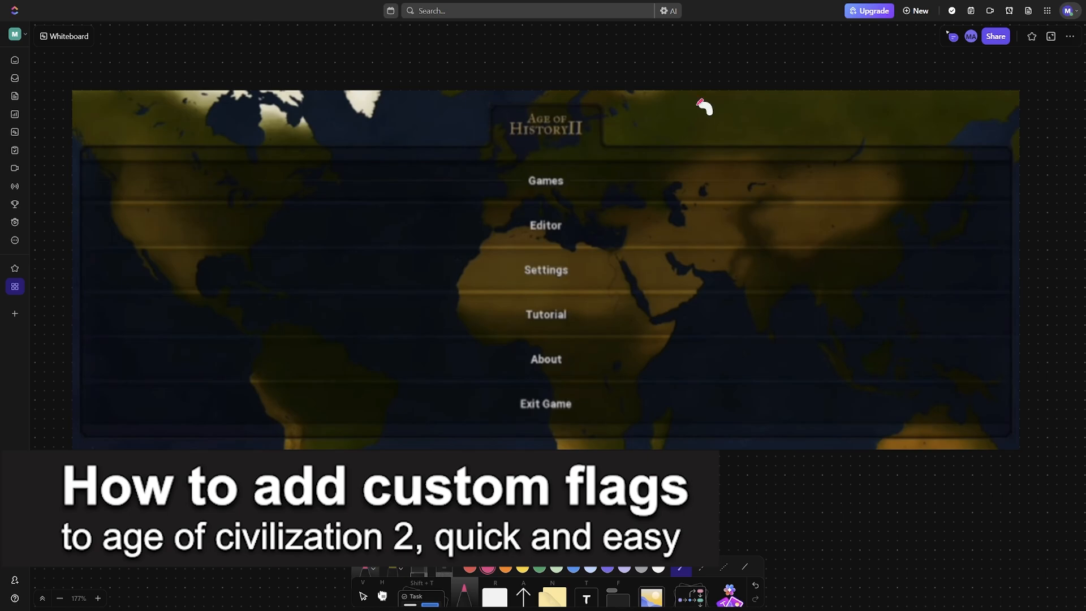
Hand-write 'Custom Flags' in pink at top right, underline it, and circle Editor
drag(692, 111, 783, 139)
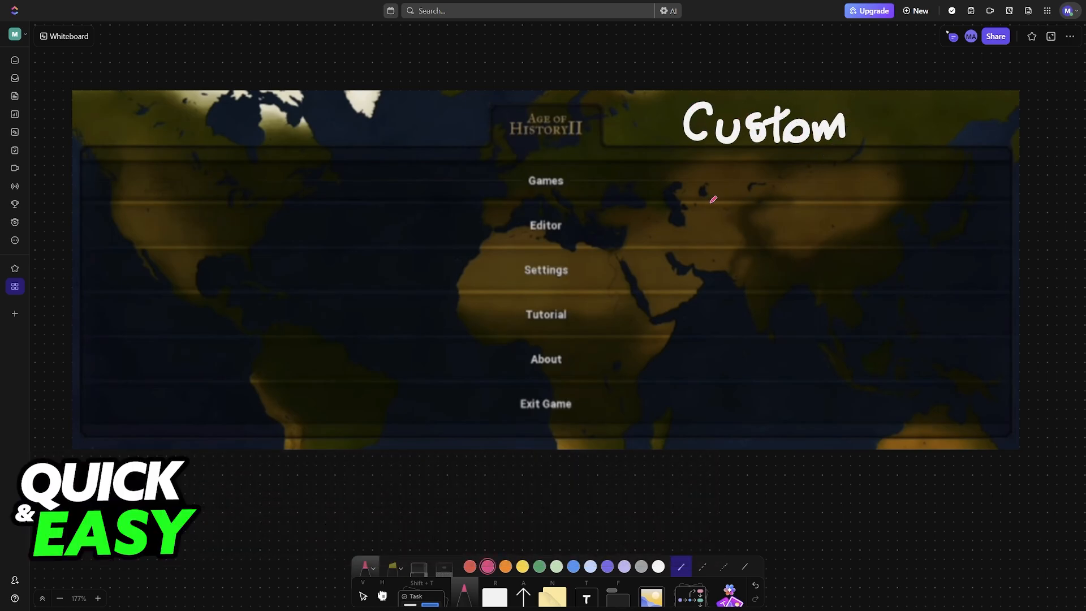
drag(689, 173, 759, 177)
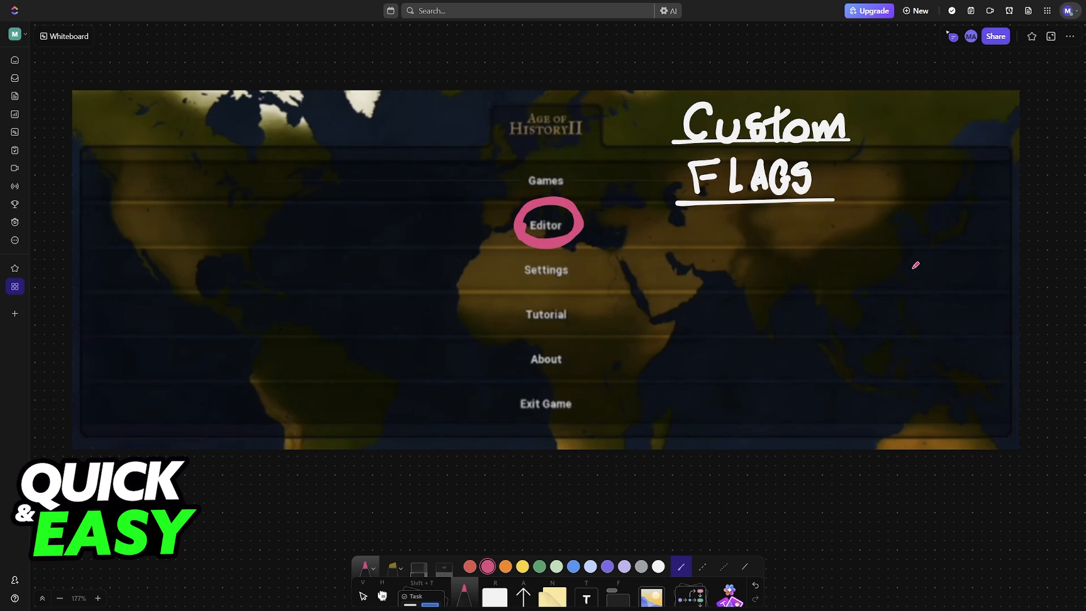
Draw pink brackets on both sides of 'Create a Civilization' in the Game Editor screenshot
click(545, 224)
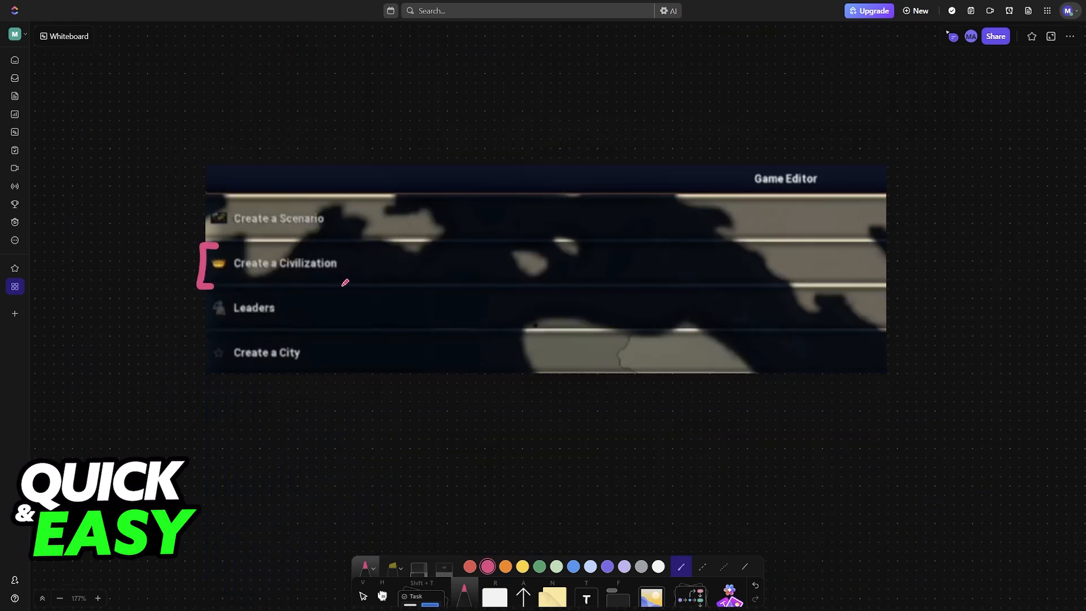
drag(346, 246, 346, 287)
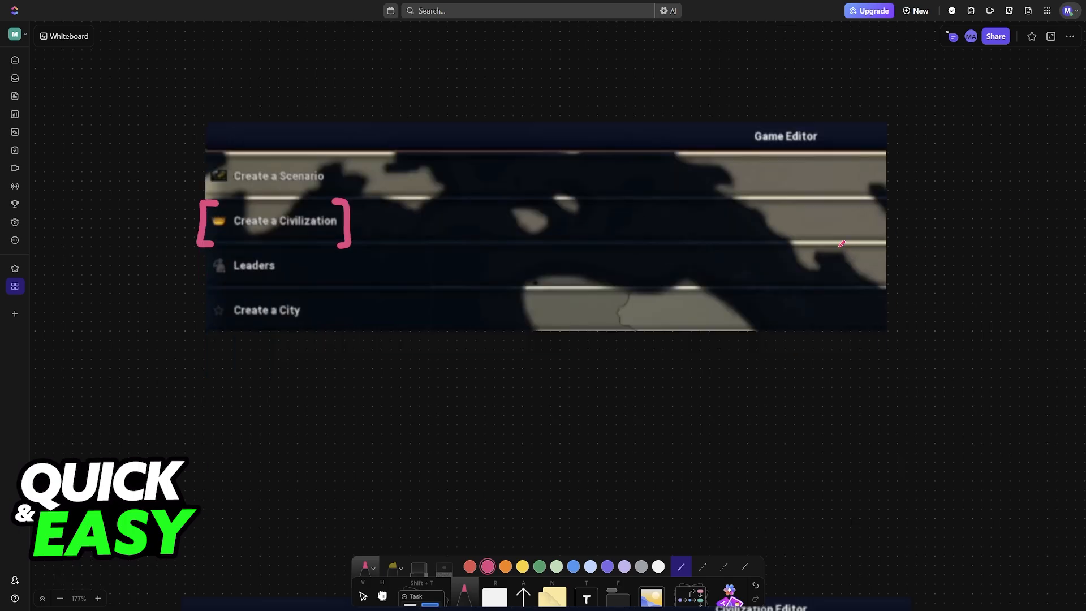
click(285, 220)
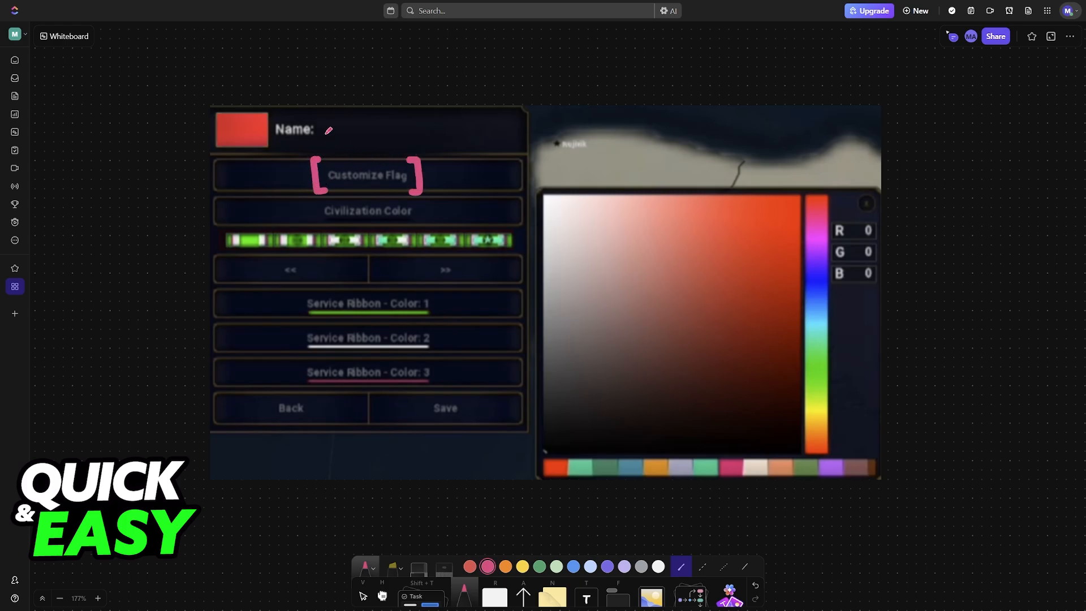
Squiggle after Name, circle the flag labelled 'FLAG', and bracket the three ribbon colour options
drag(330, 136, 388, 132)
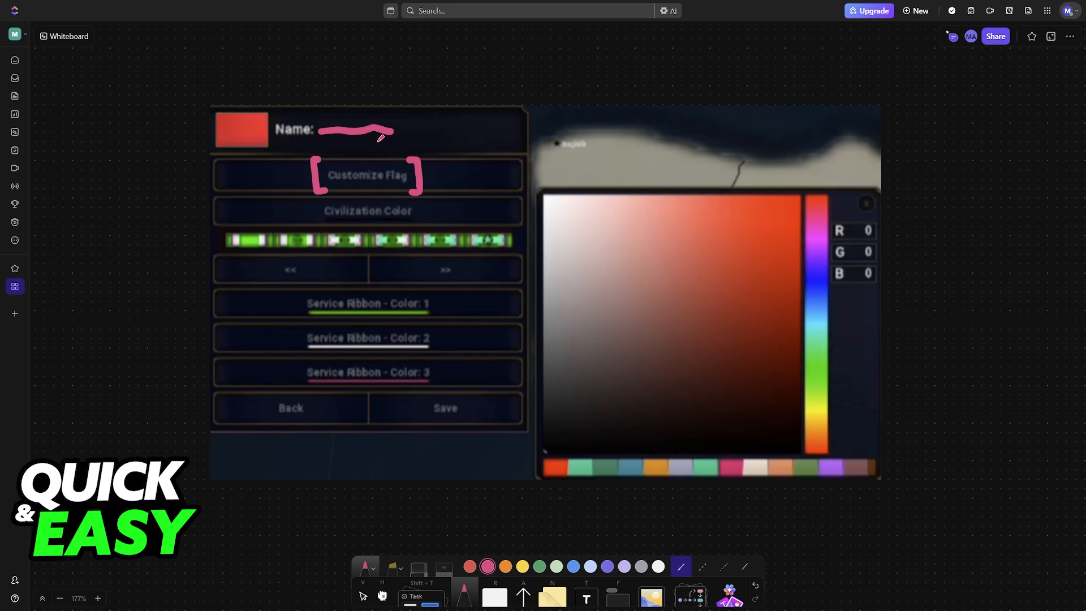
drag(211, 145, 262, 142)
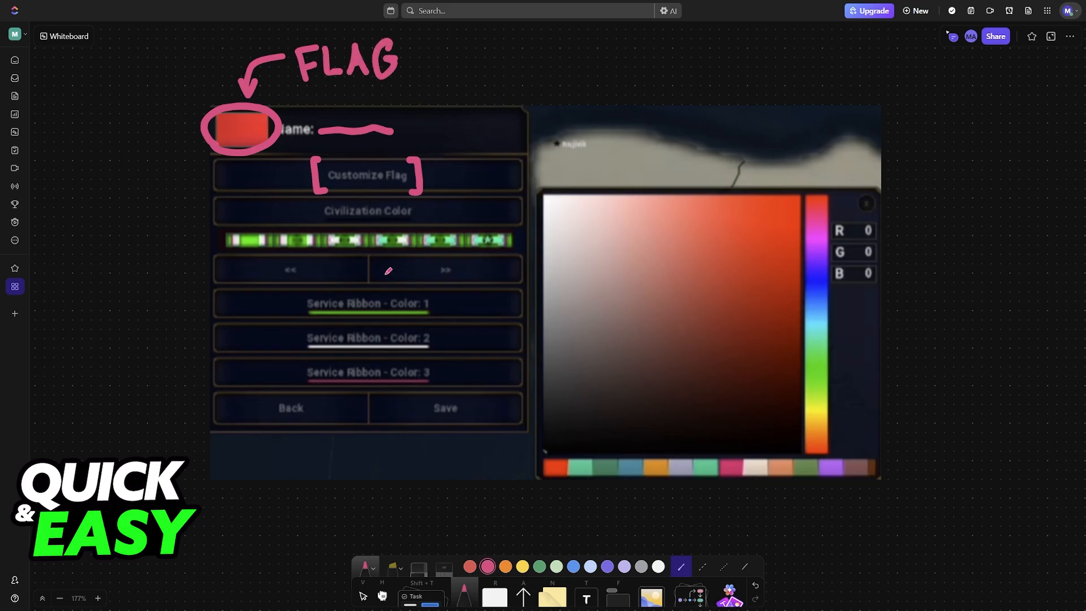
drag(294, 288, 299, 385)
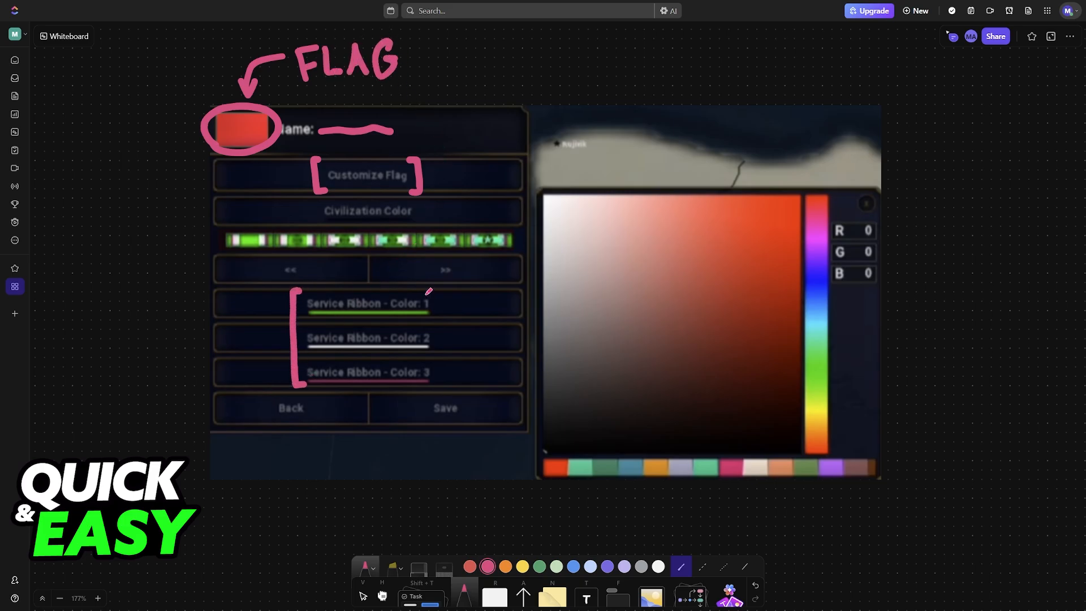
drag(436, 287, 433, 385)
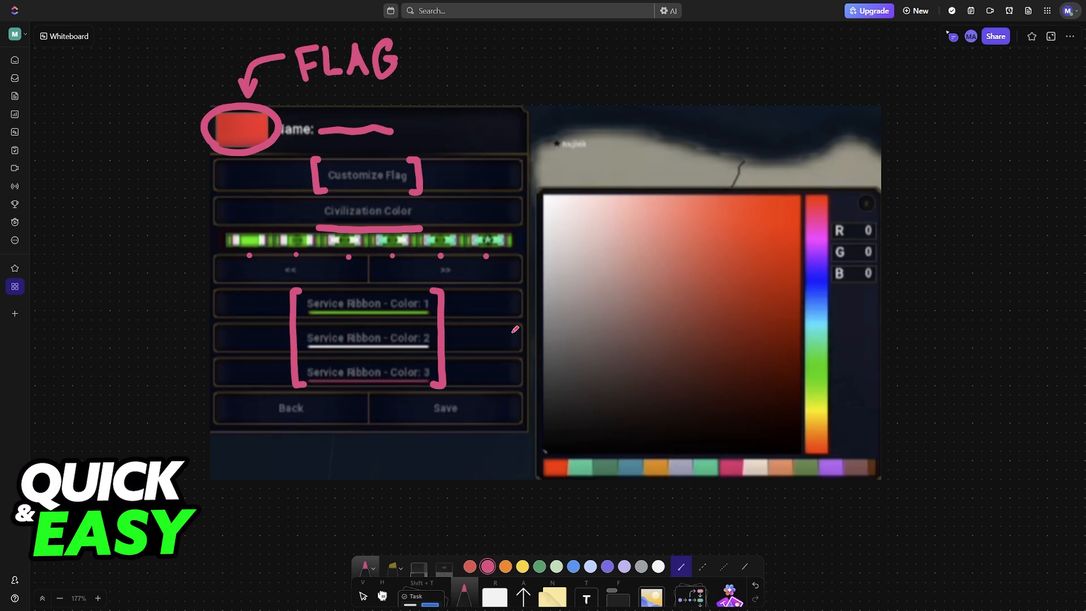
mouse_move(792, 188)
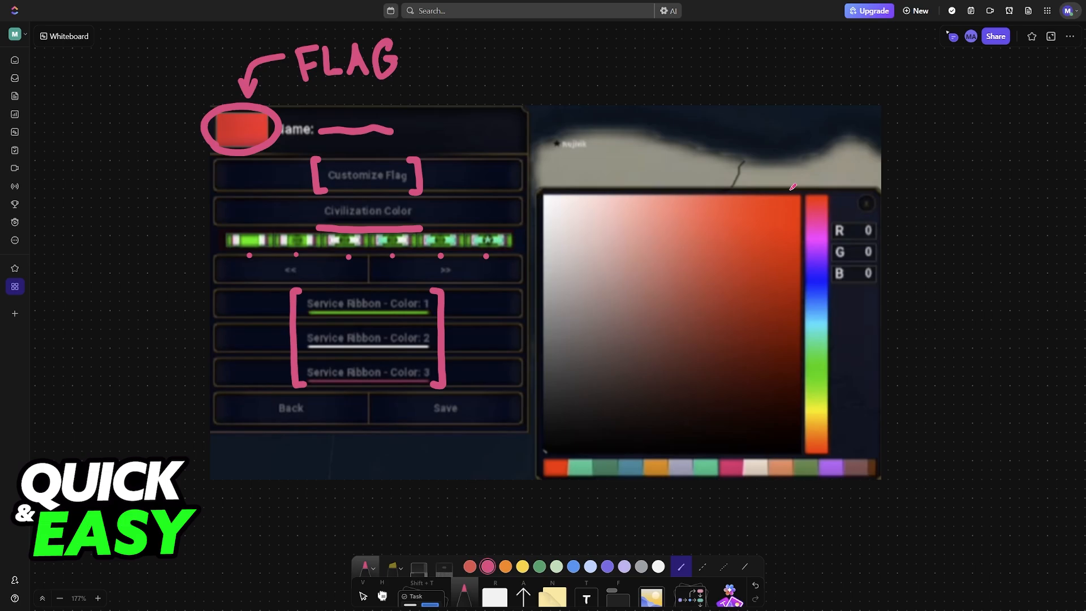
mouse_move(673, 258)
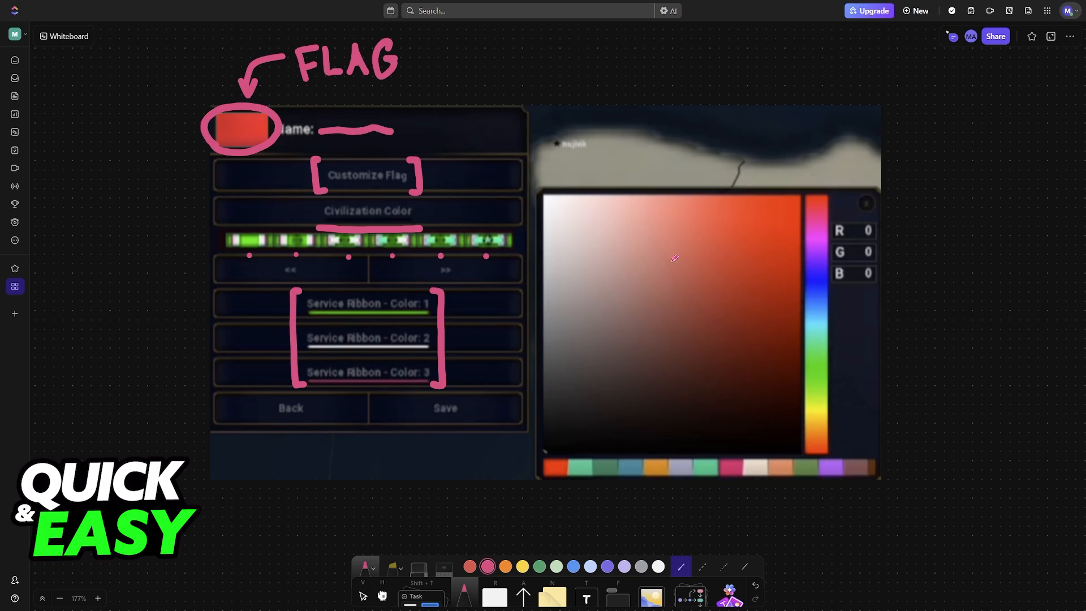
drag(302, 88, 426, 74)
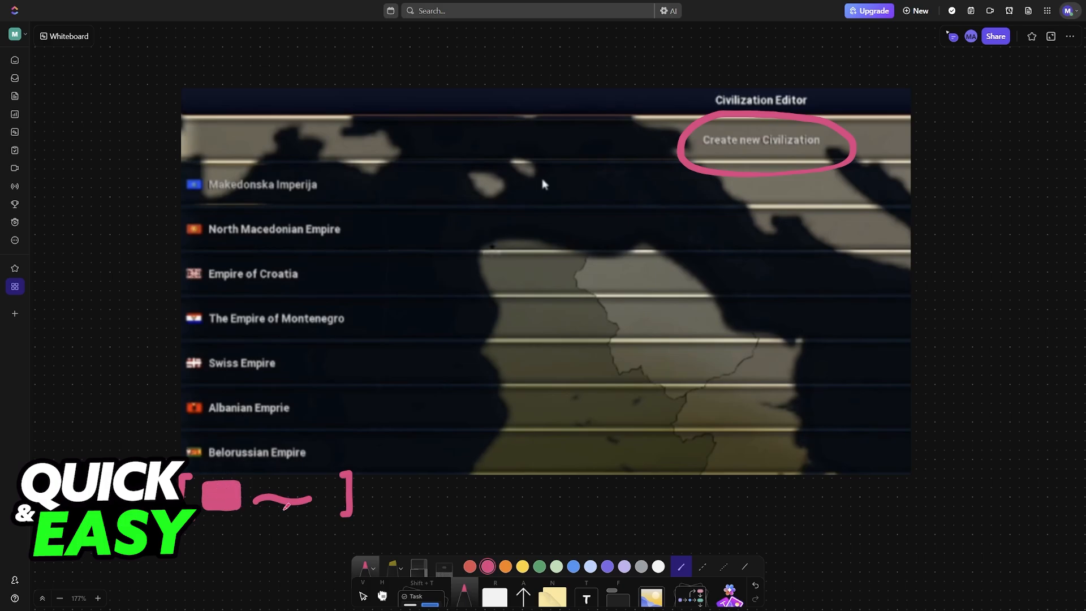
Scroll down the whiteboard toward the Civilization Editor list screenshot
scroll(down, 3)
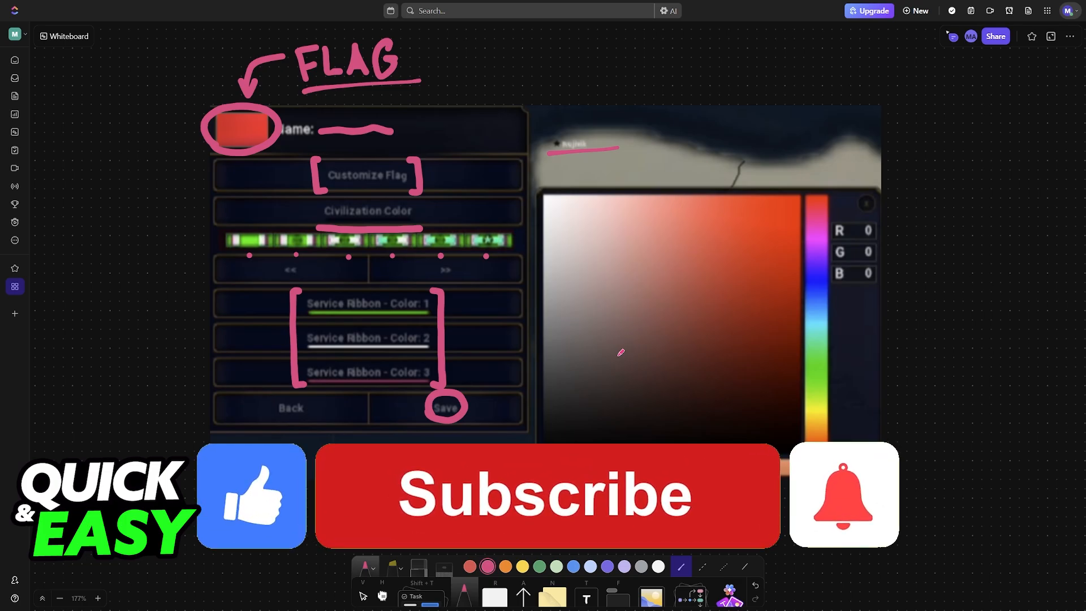
Click on the lower part of the civilization editor screenshot to start marking Save
click(545, 494)
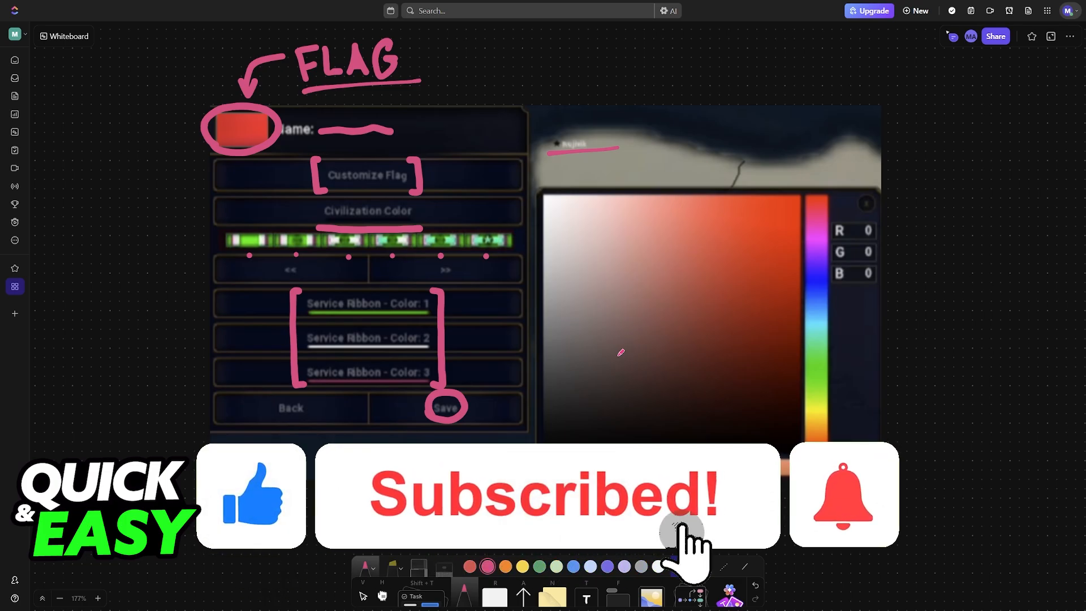